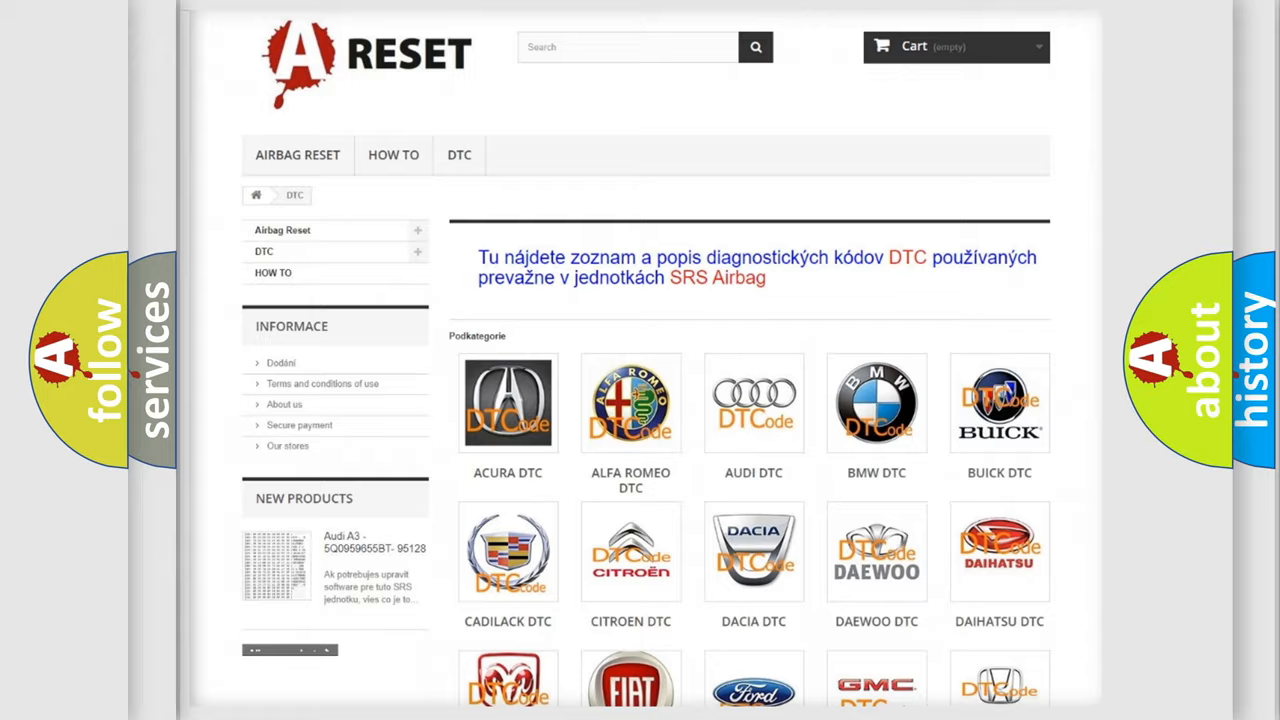
scroll("down", 3)
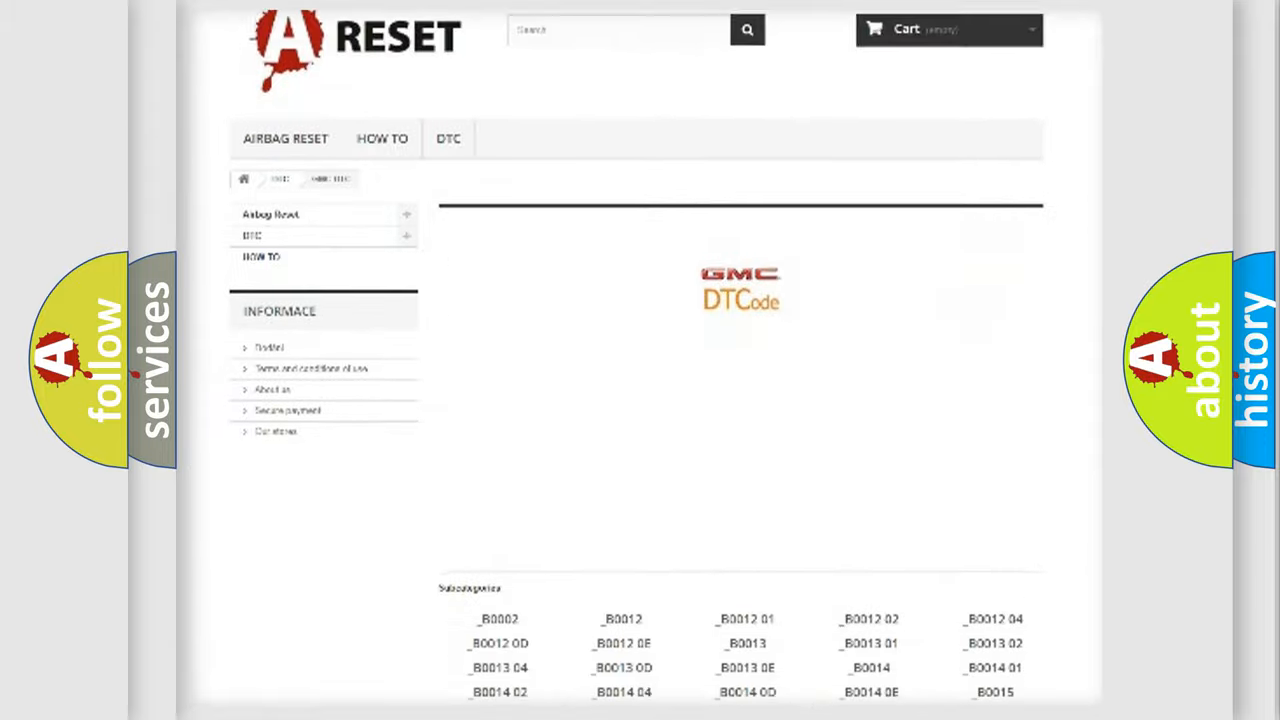
scroll("down", 3)
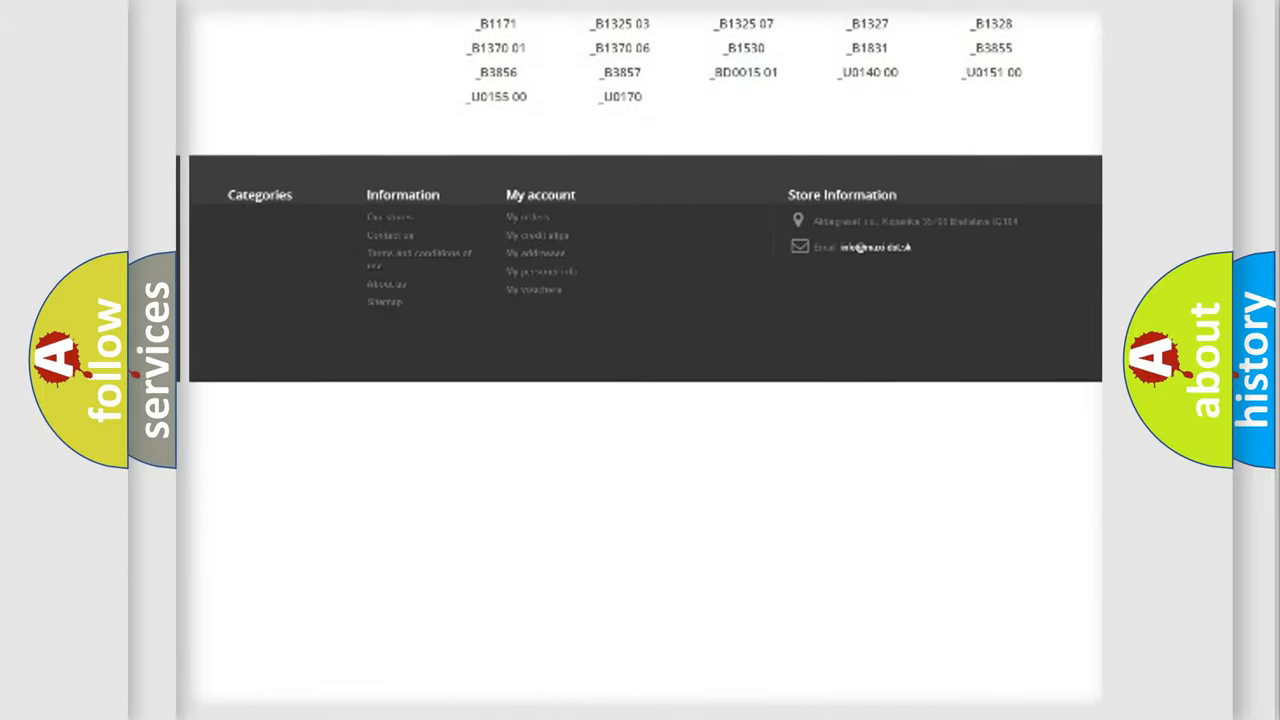